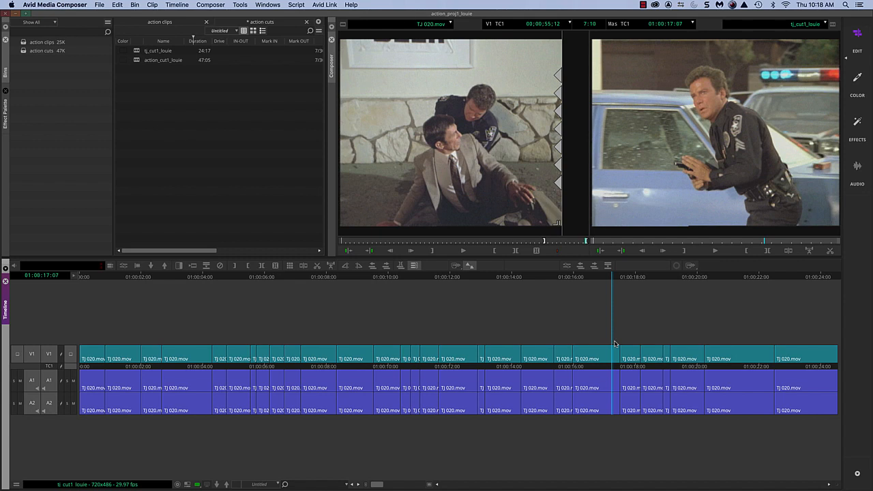
mouse_move(659, 337)
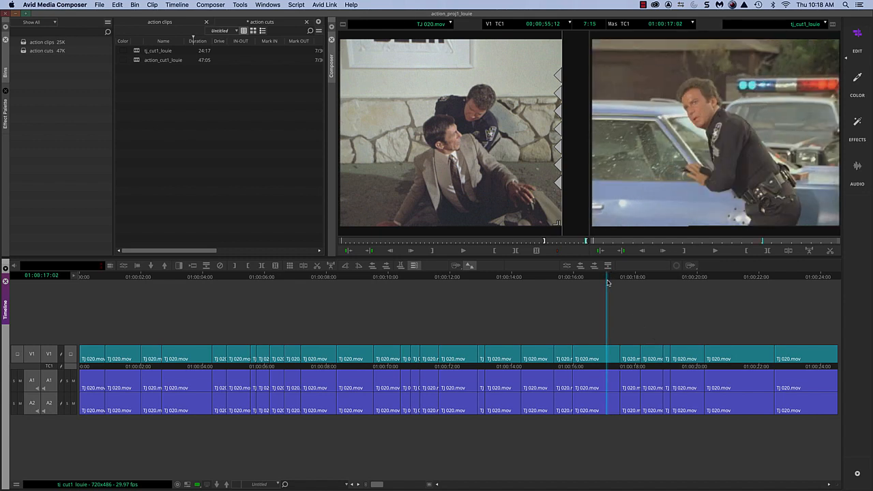
- Scrub the position indicator around 01:00:16 and park on the parking-lot shot near 01:00:18
click(715, 251)
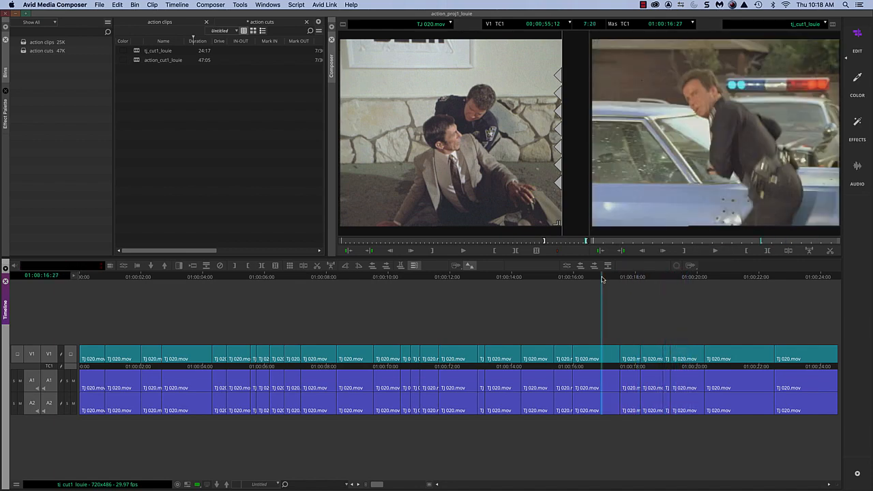
click(716, 251)
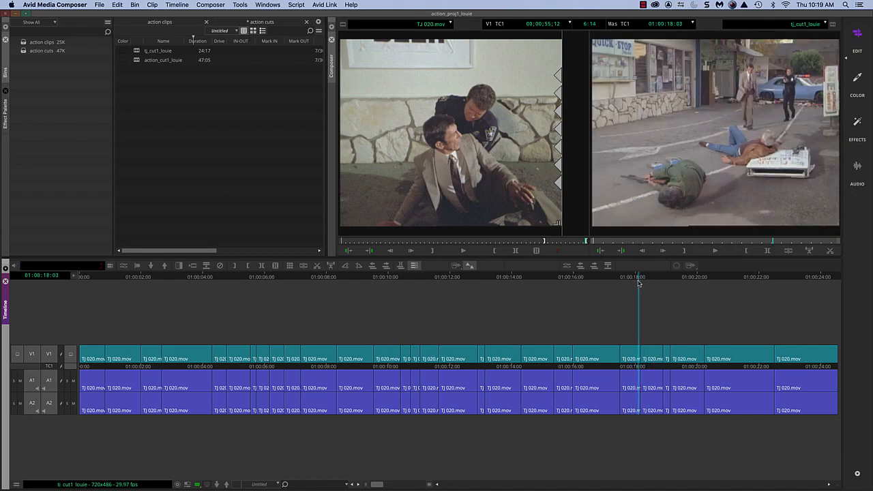
click(644, 283)
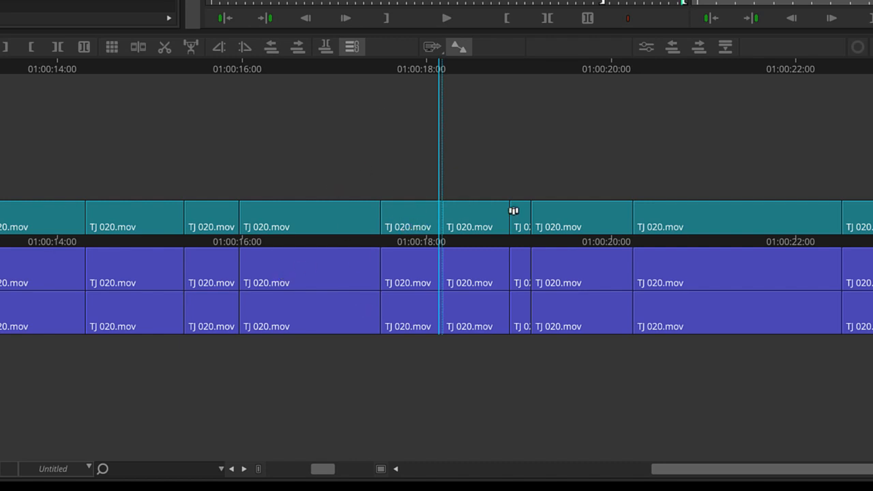
mouse_move(422, 222)
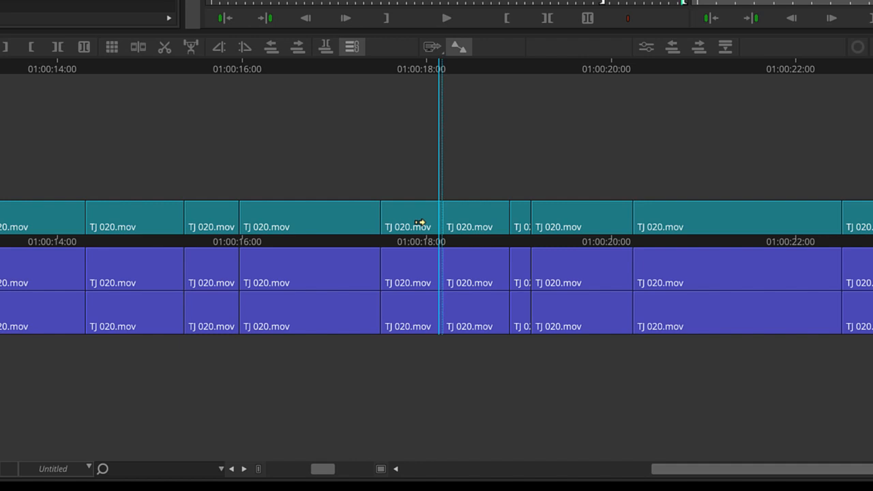
- Enlarge the timeline tracks three times with Cmd+L, then reduce them once with Cmd+K
key(cmd+l)
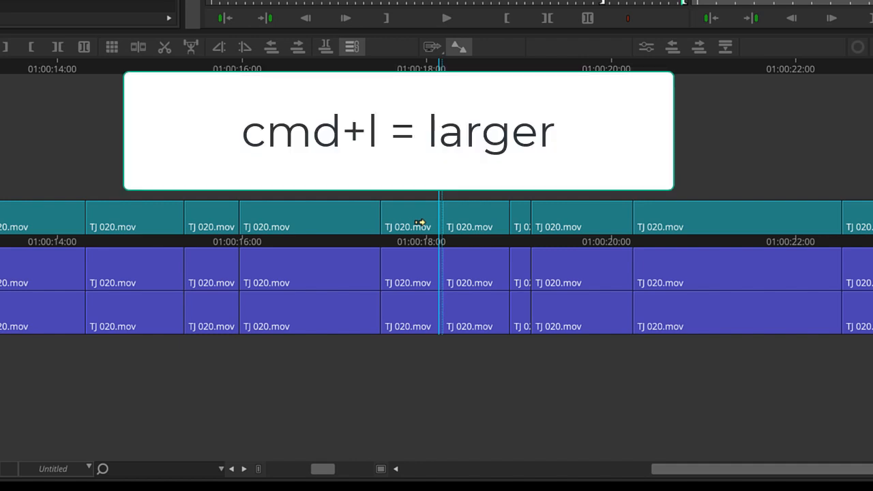
key(cmd+l)
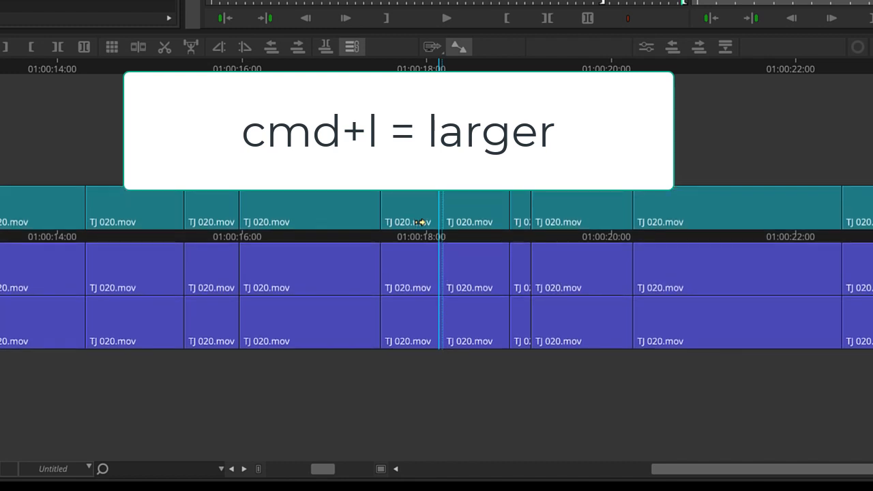
key(cmd+l)
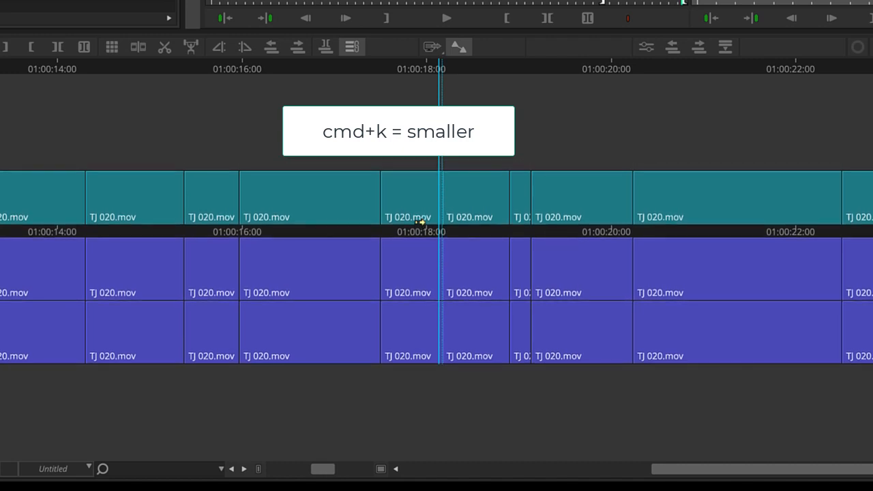
key(cmd+k)
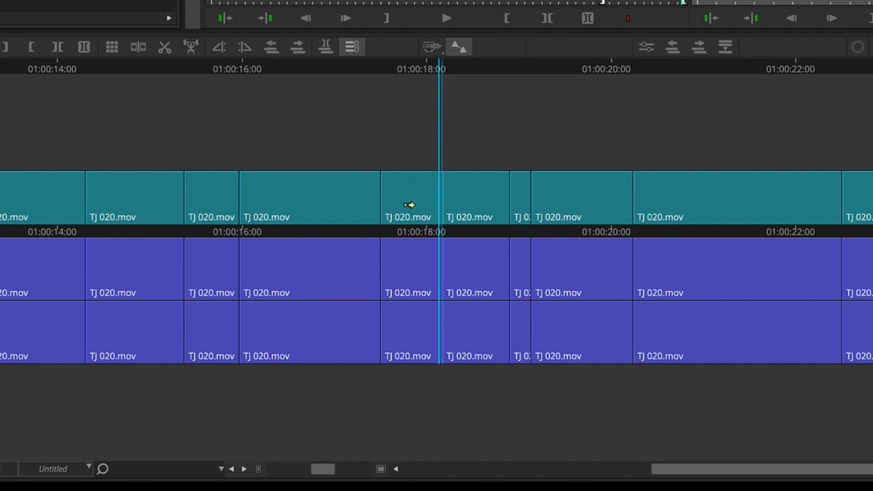
mouse_move(422, 217)
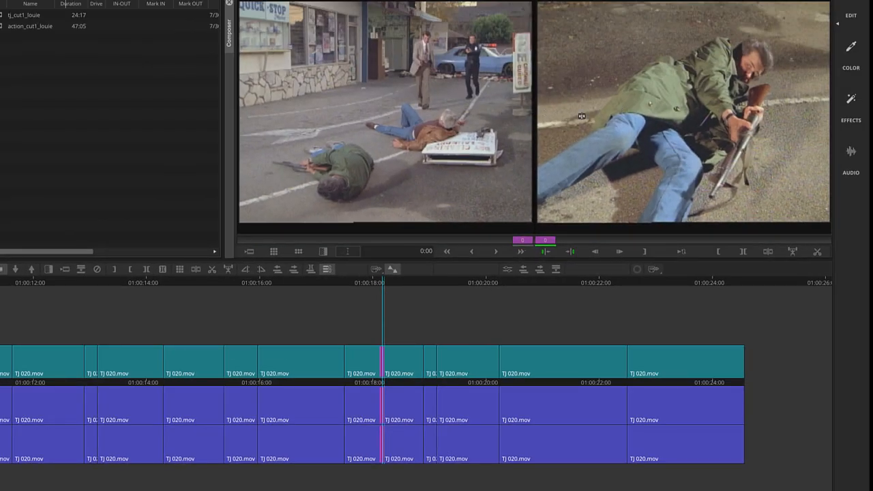
mouse_move(377, 119)
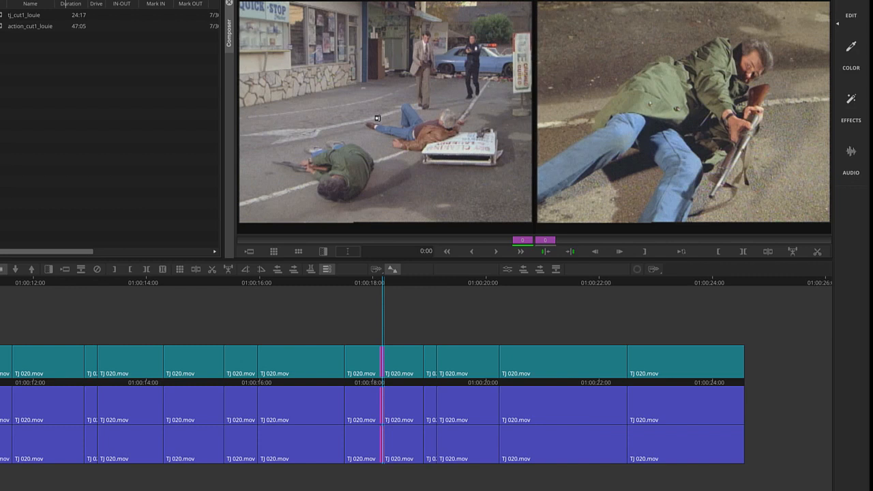
mouse_move(545, 246)
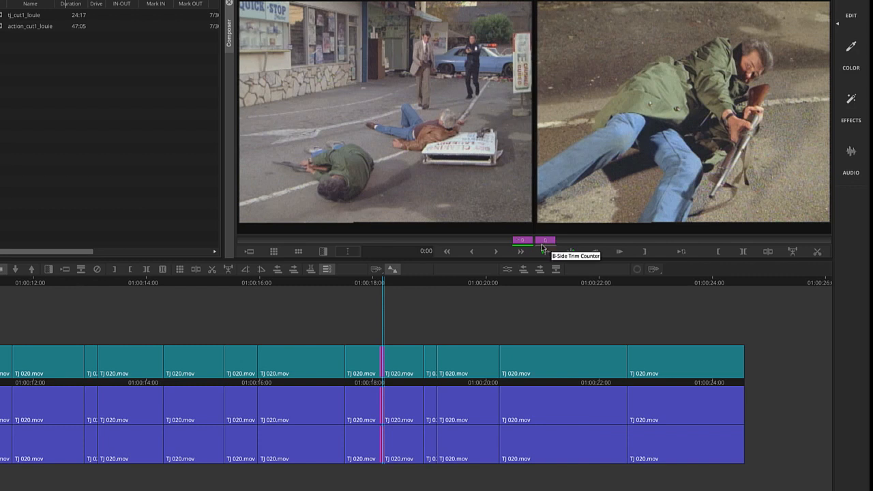
- Enter Trim mode at the edit point near 01:00:18, showing A-side and B-side frames
click(543, 251)
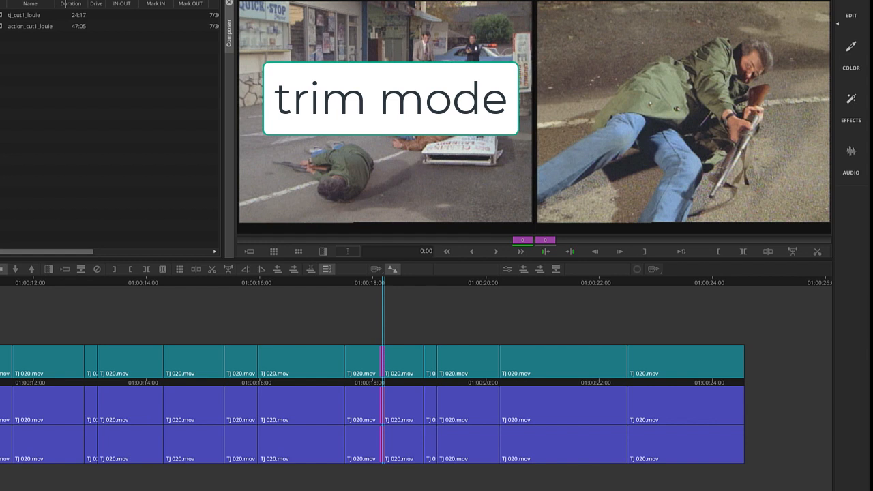
mouse_move(376, 308)
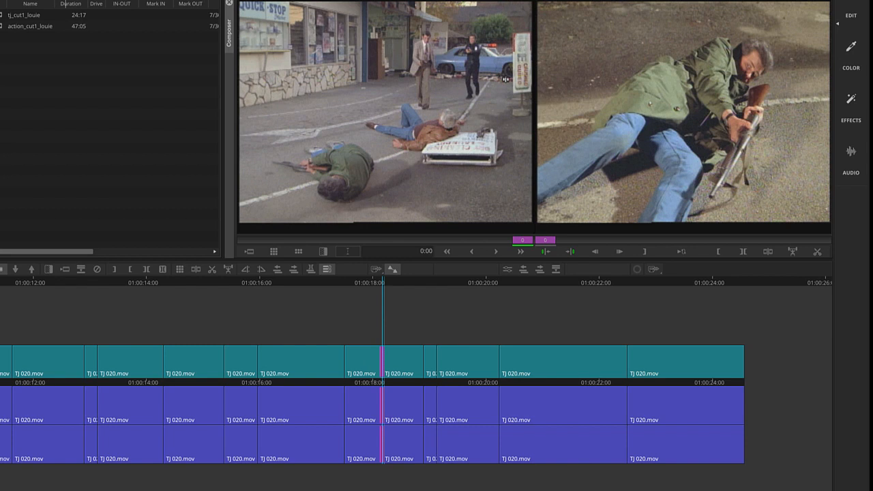
mouse_move(741, 103)
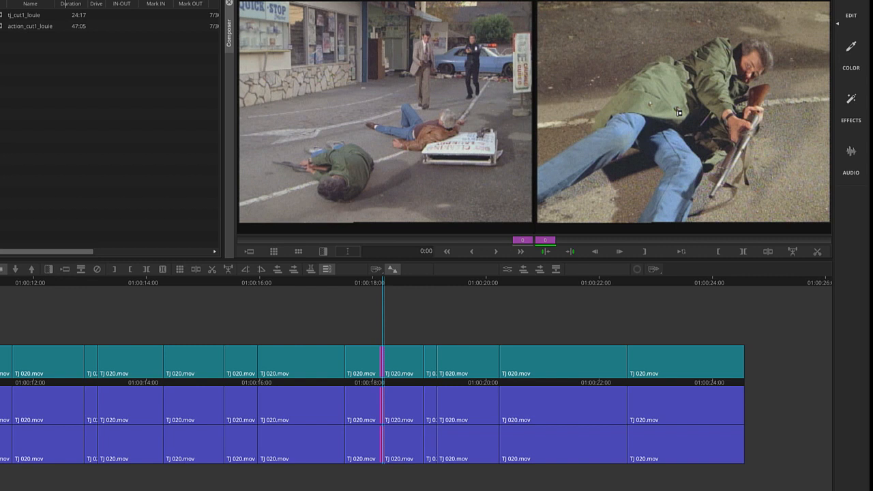
mouse_move(603, 166)
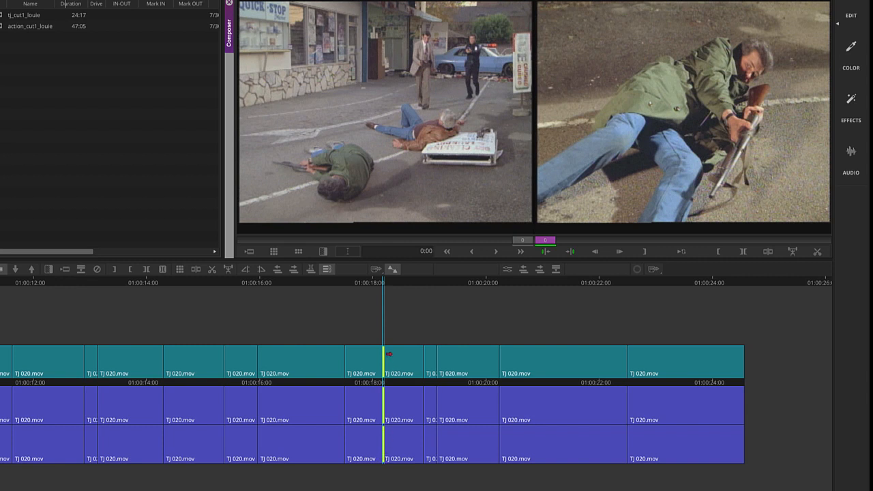
mouse_move(600, 191)
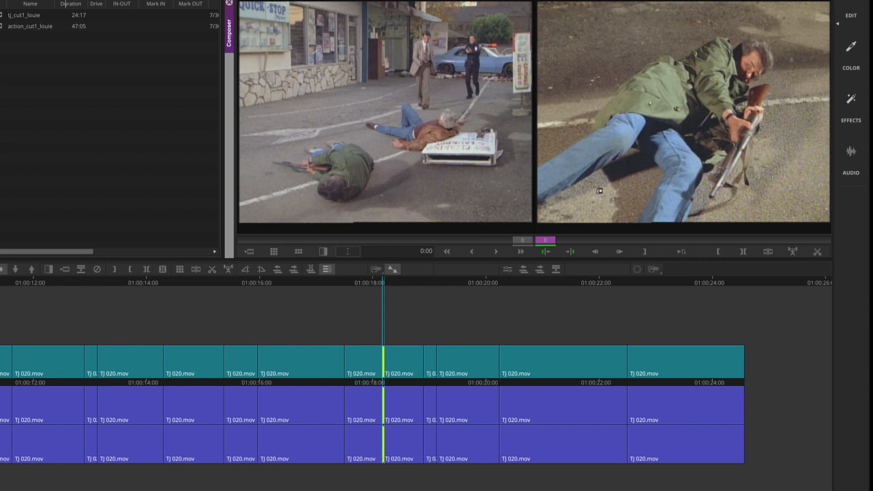
mouse_move(547, 241)
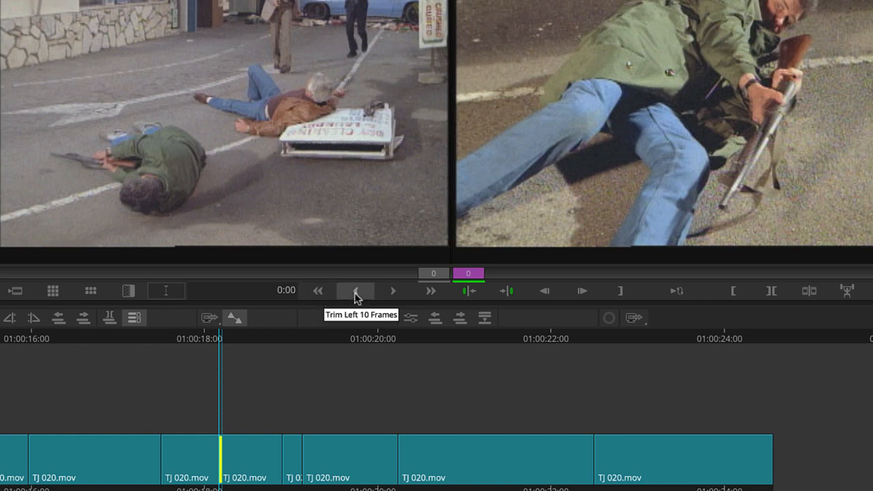
mouse_move(394, 302)
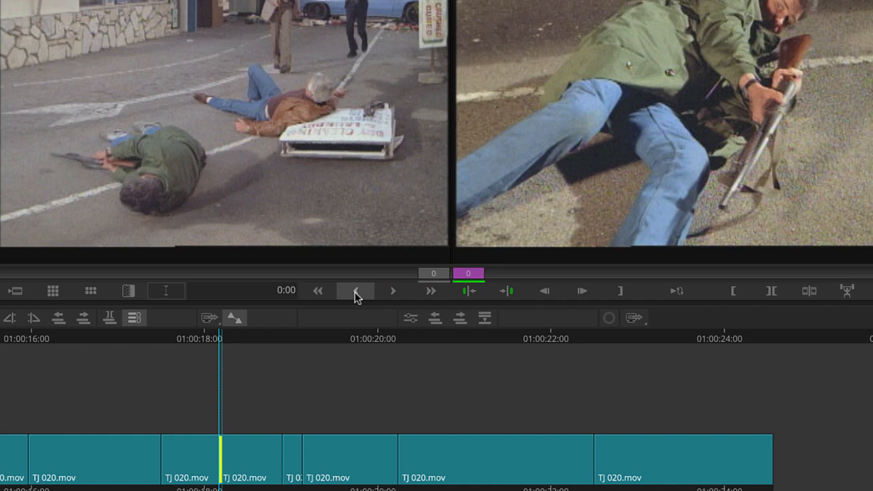
mouse_move(356, 295)
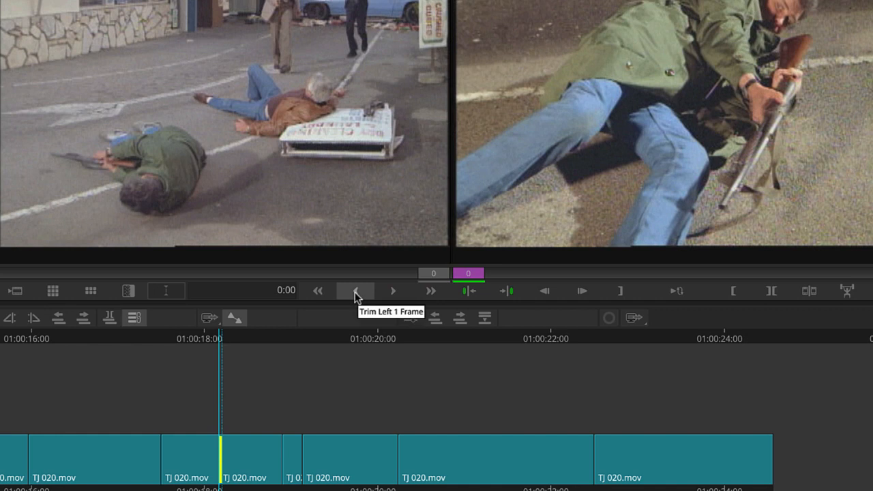
- Trim the B-side one more frame left, then give back two frames so the counter reads -11
click(355, 290)
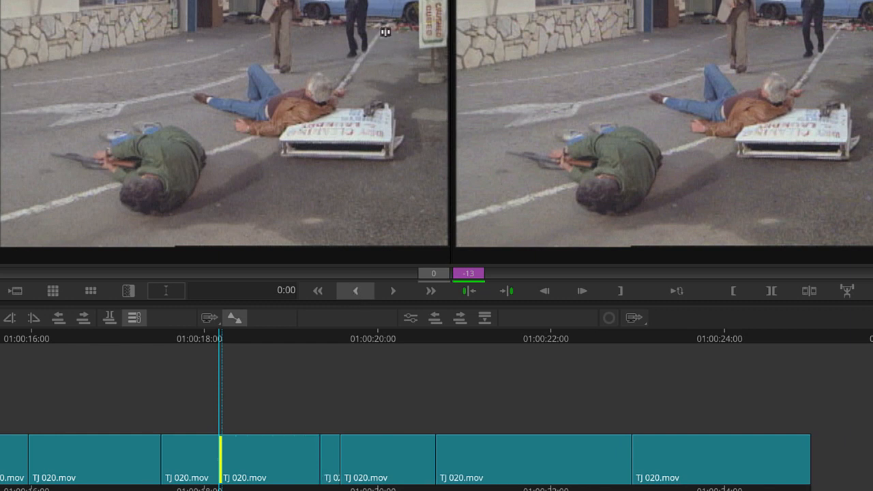
mouse_move(345, 117)
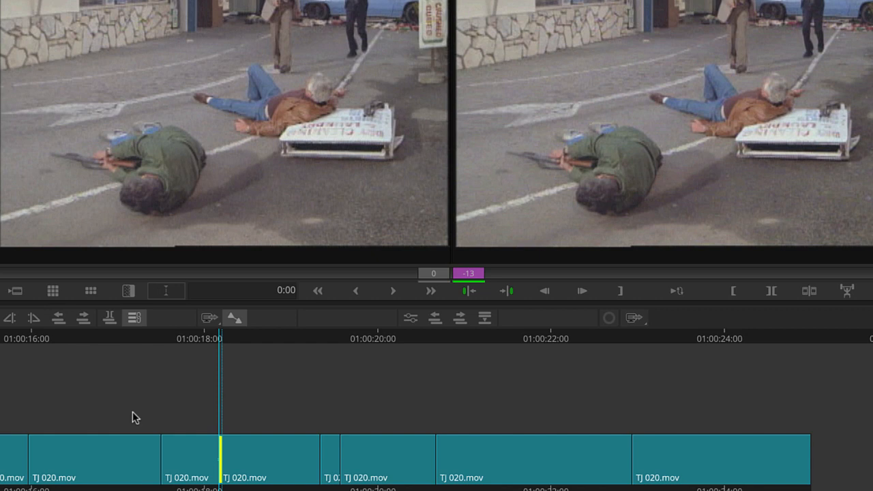
click(390, 290)
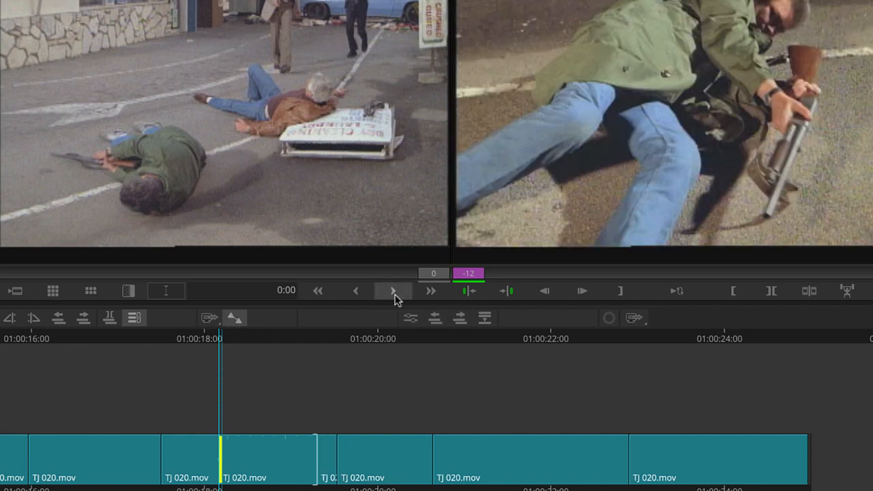
click(391, 291)
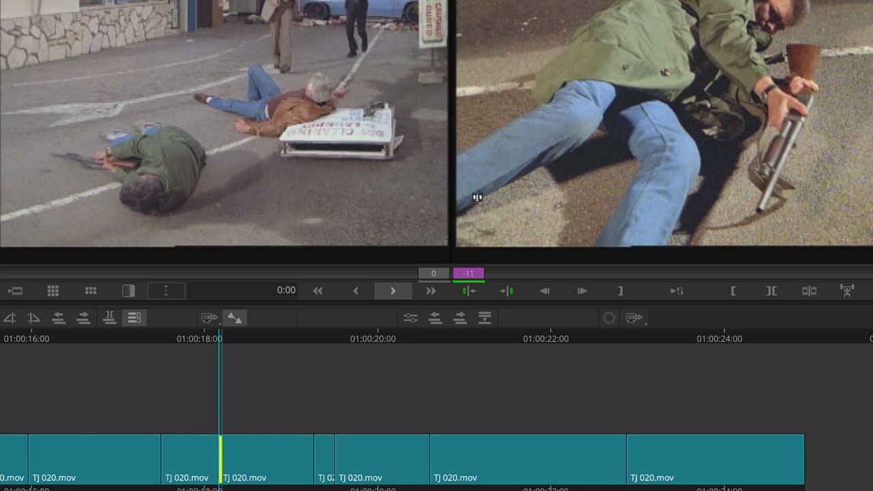
mouse_move(475, 282)
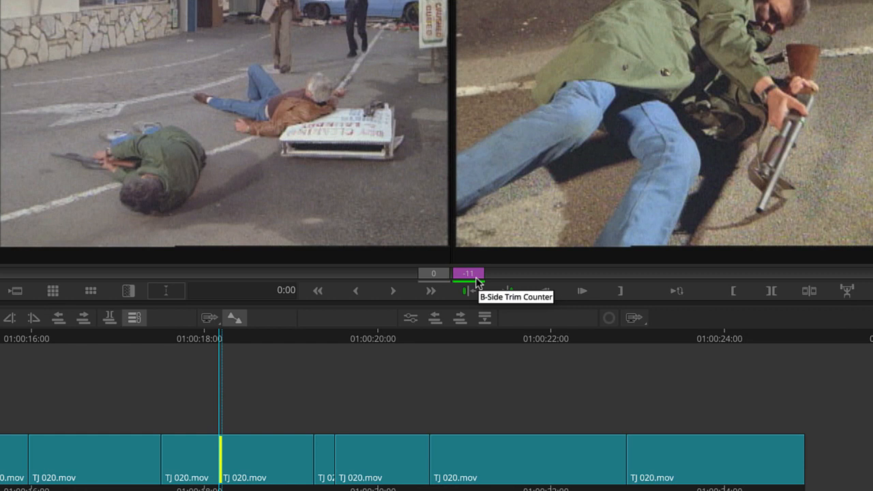
- Loop-play the trimmed cut, then reselect the cut near 01:00:18 for trimming
key(space)
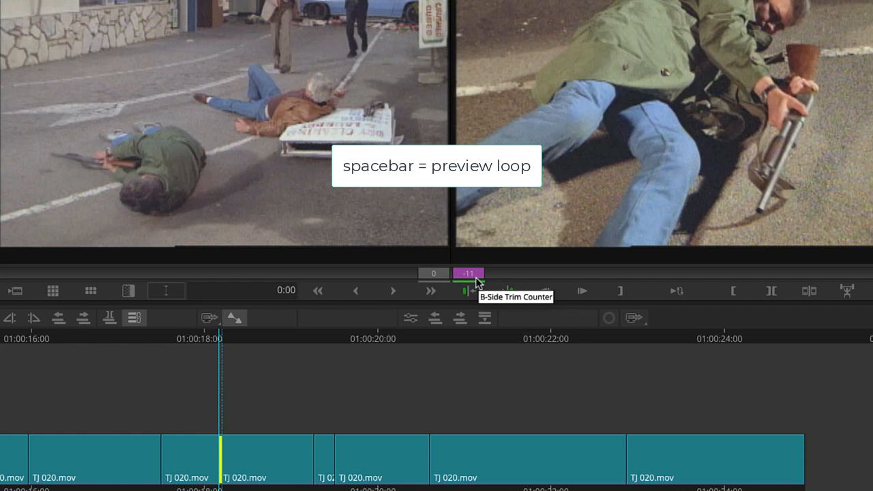
mouse_move(213, 356)
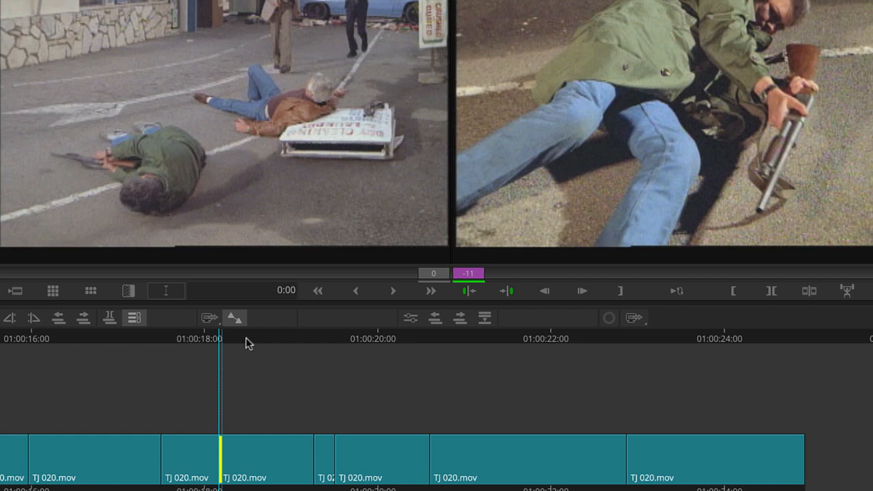
mouse_move(235, 347)
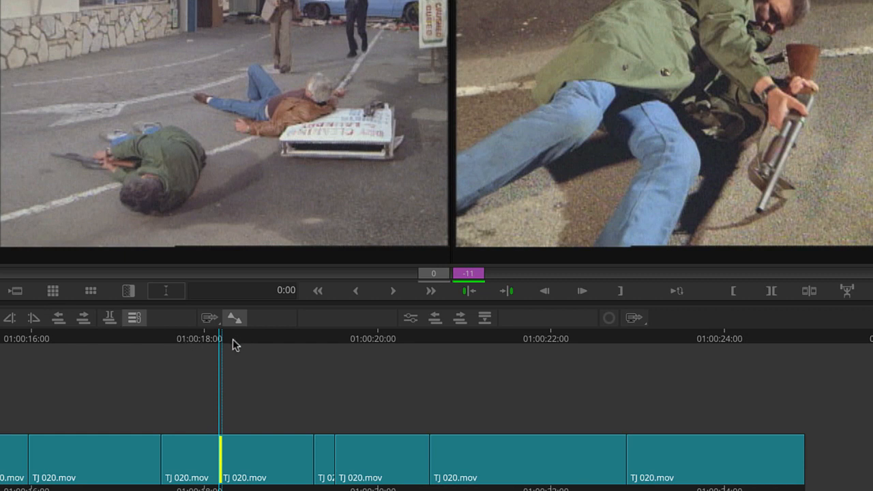
mouse_move(254, 344)
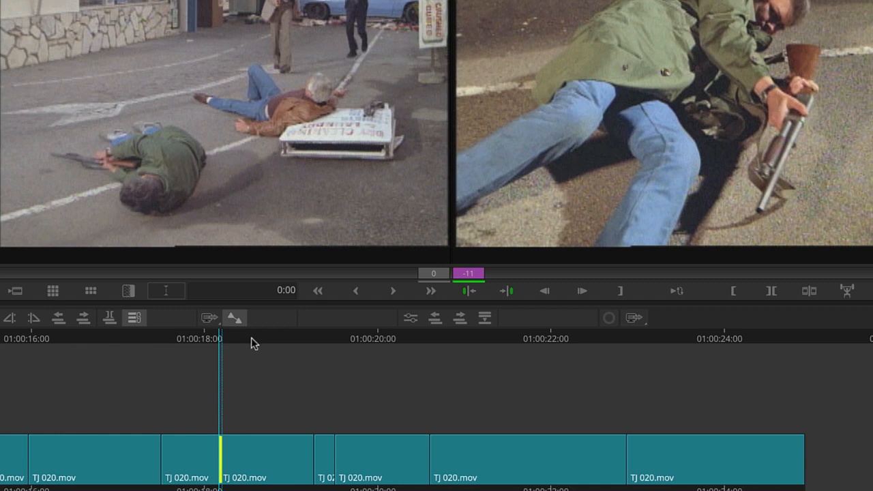
mouse_move(258, 342)
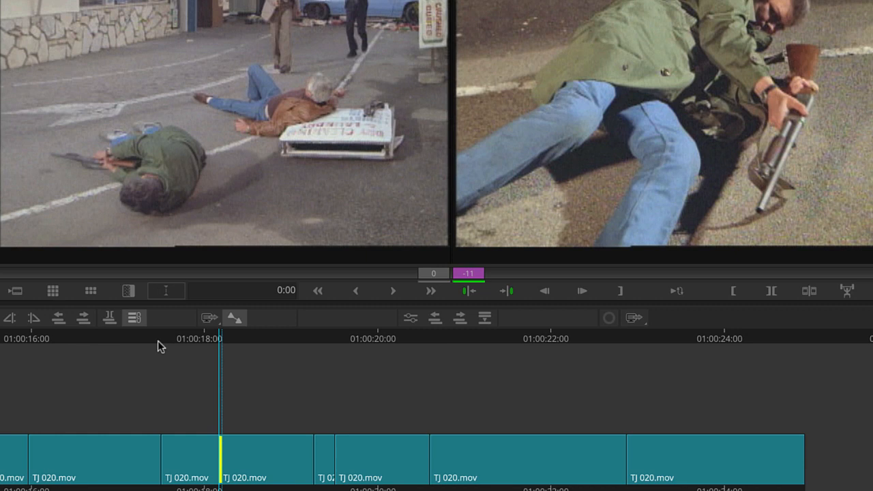
mouse_move(237, 348)
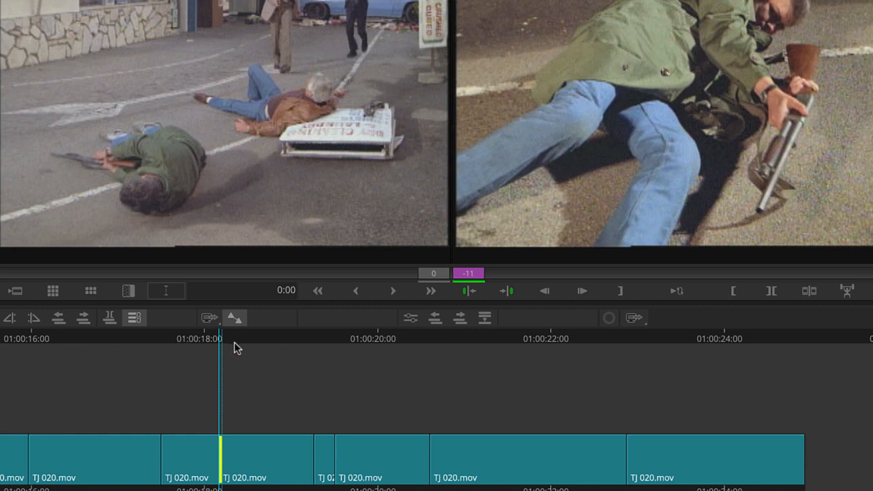
mouse_move(589, 127)
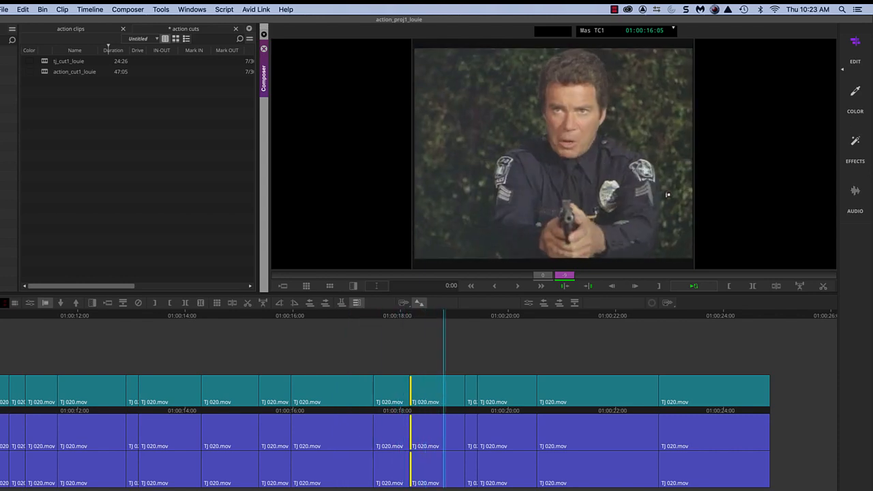
click(513, 287)
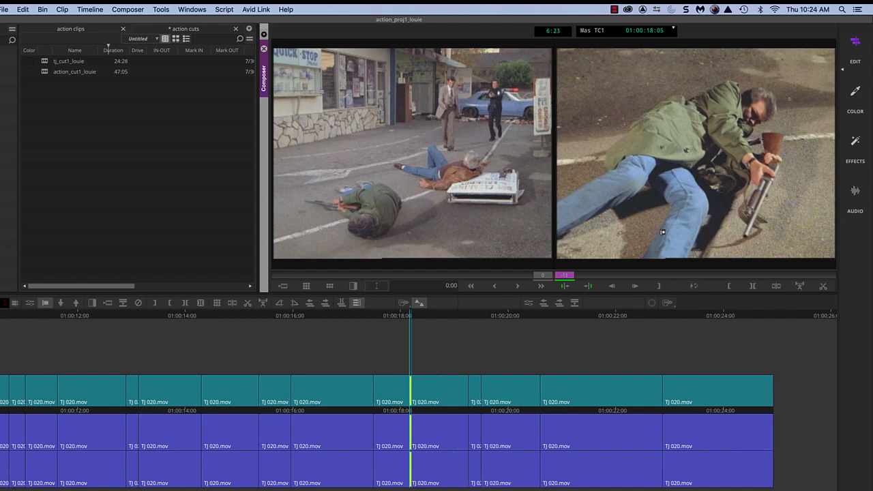
mouse_move(431, 128)
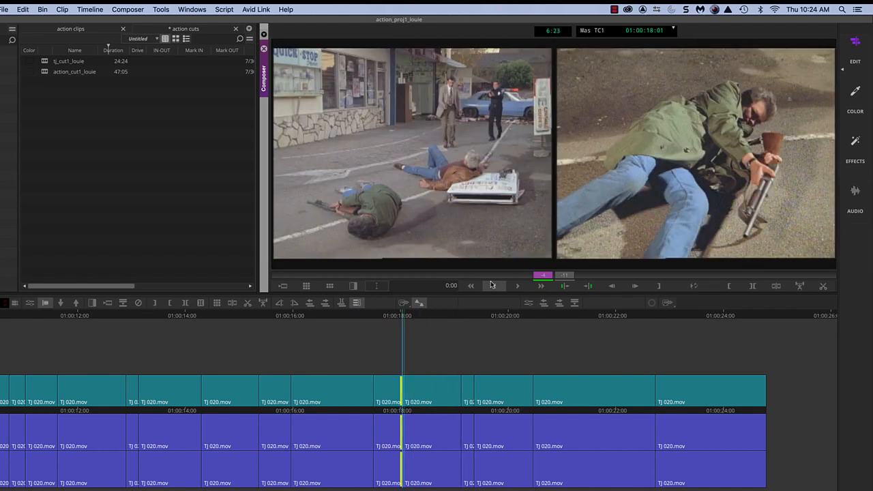
mouse_move(416, 320)
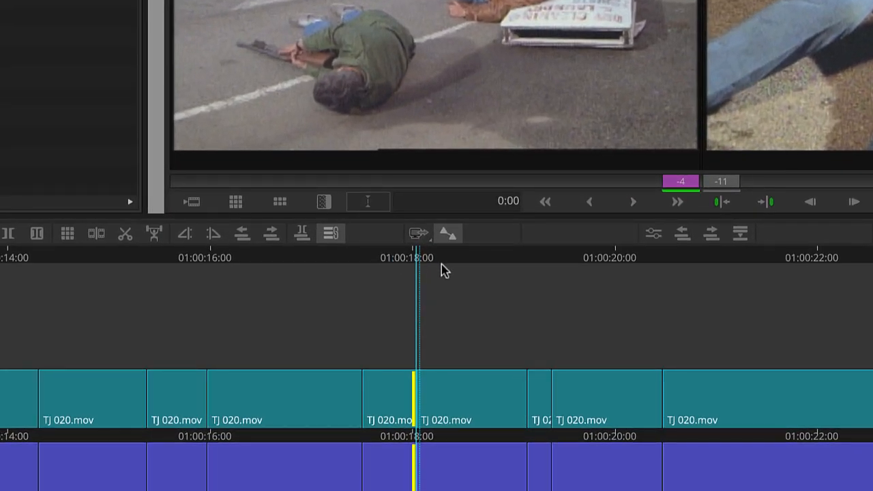
mouse_move(423, 283)
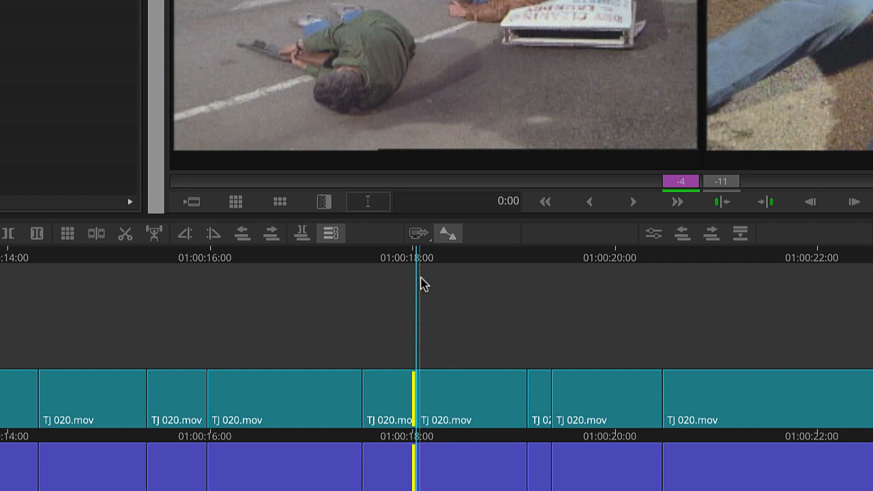
mouse_move(430, 307)
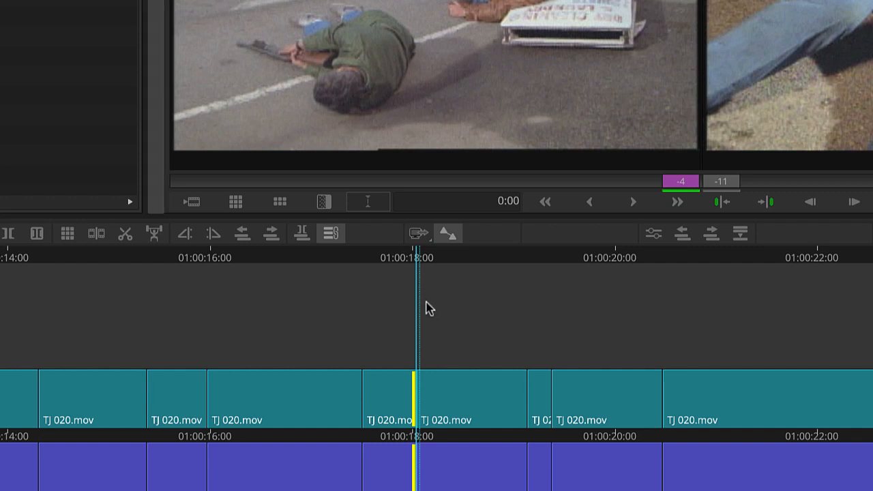
mouse_move(404, 292)
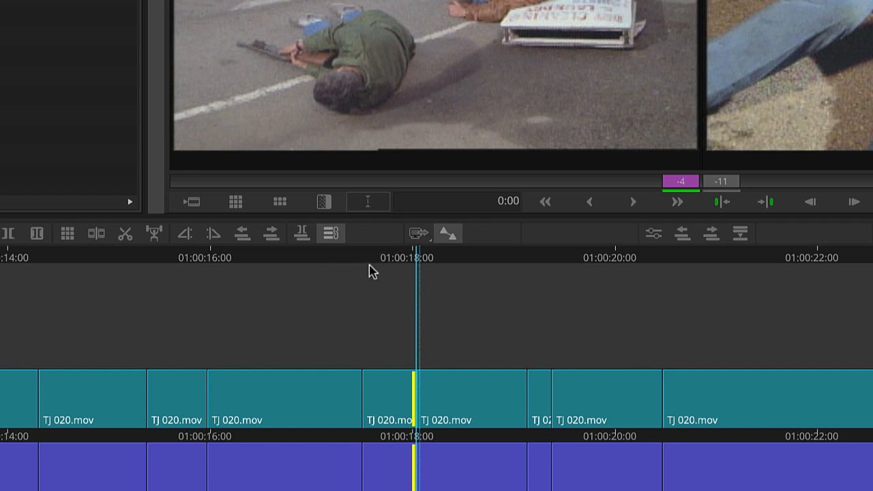
mouse_move(133, 262)
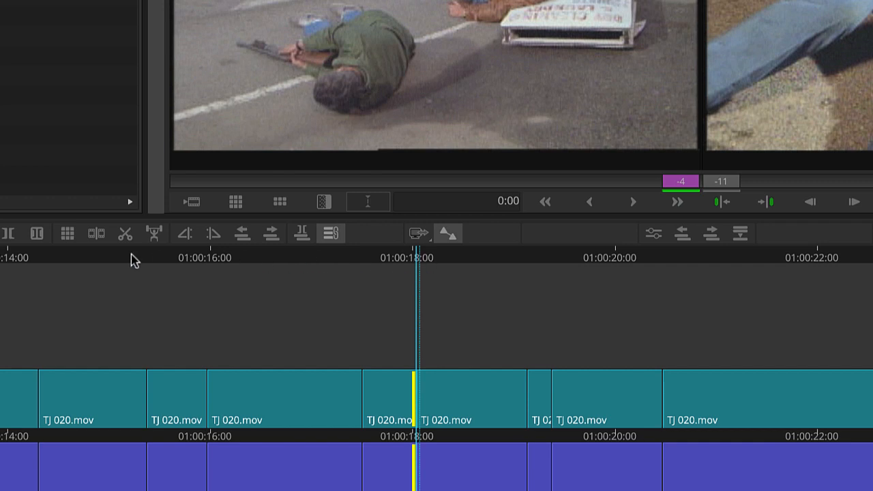
mouse_move(455, 266)
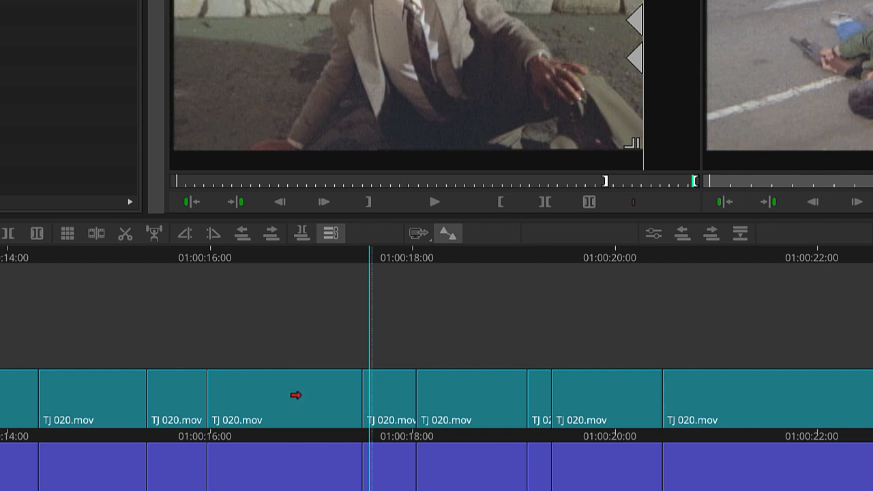
- Leave Trim mode by parking before the cut, then move just past it onto the officer close-up
click(293, 399)
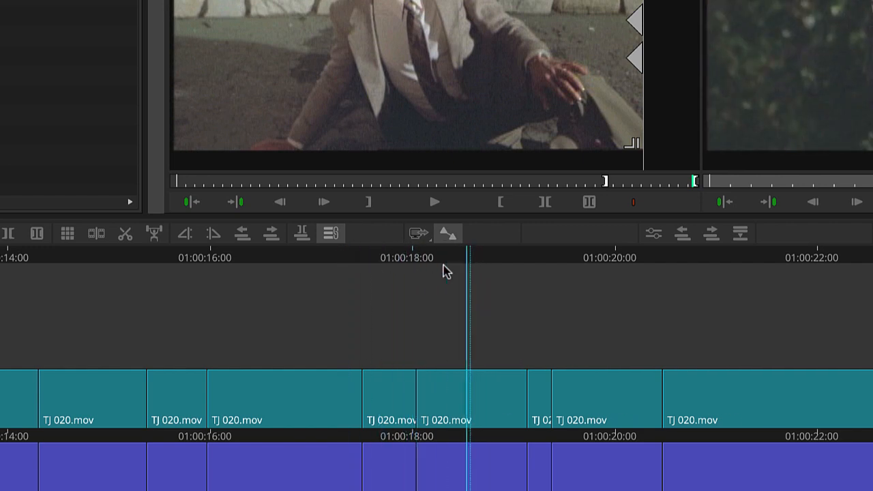
click(341, 442)
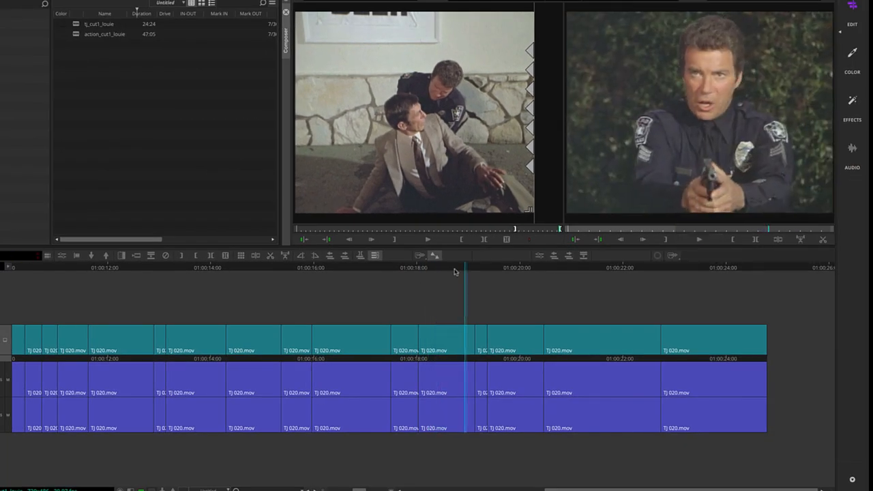
- Park on the pulldown frame near 01:00:18, then move on to around 01:00:22 after the extract
click(439, 274)
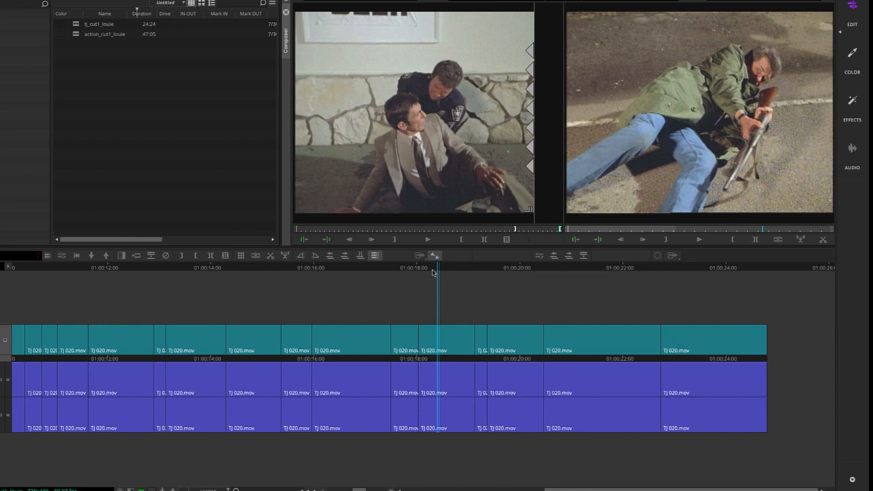
mouse_move(433, 271)
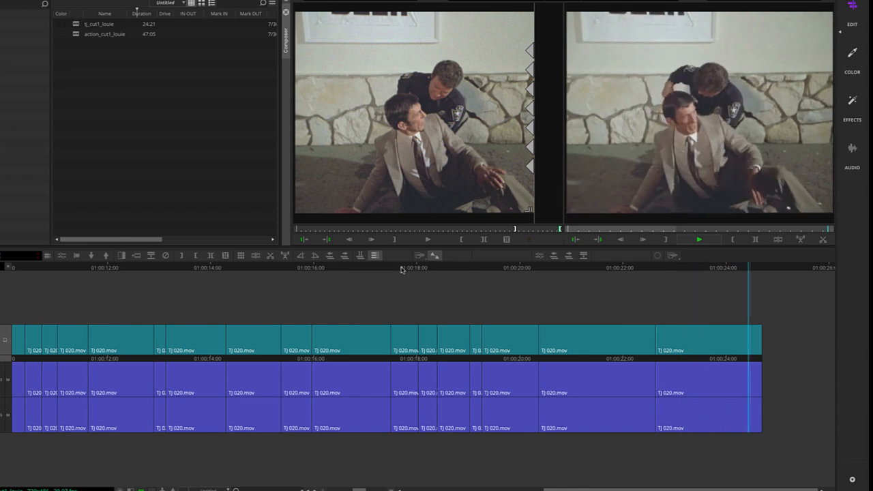
click(430, 269)
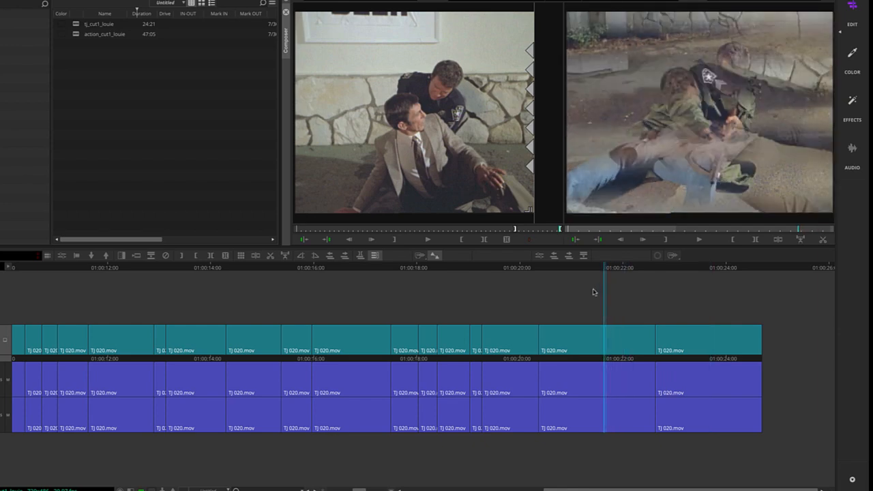
- Settle on the frame near 01:00:22:13 and bring up the Edit menu commands
click(698, 238)
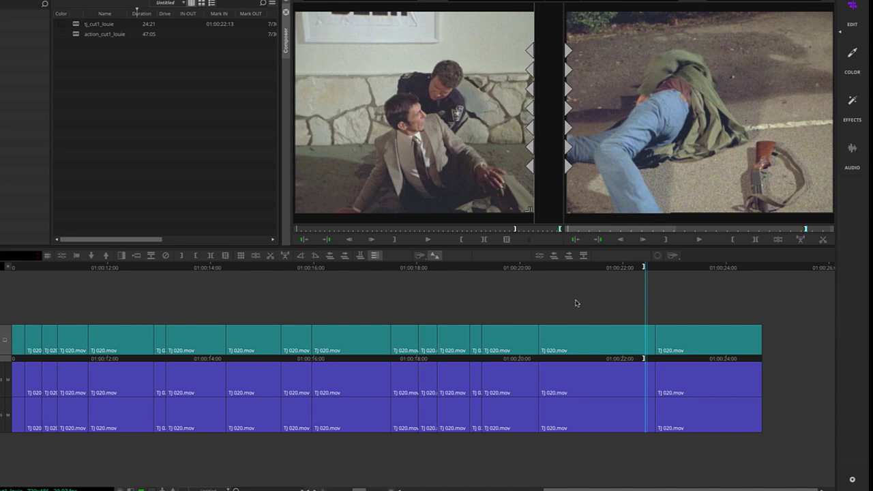
mouse_move(663, 271)
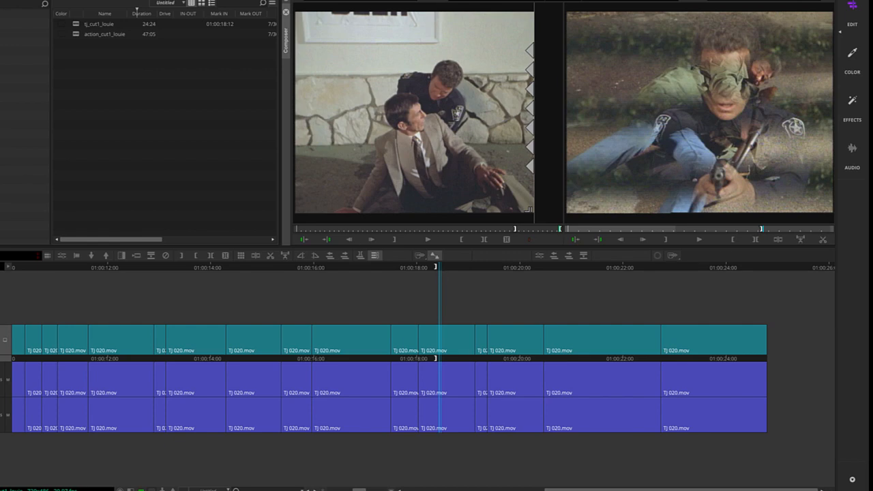
click(122, 9)
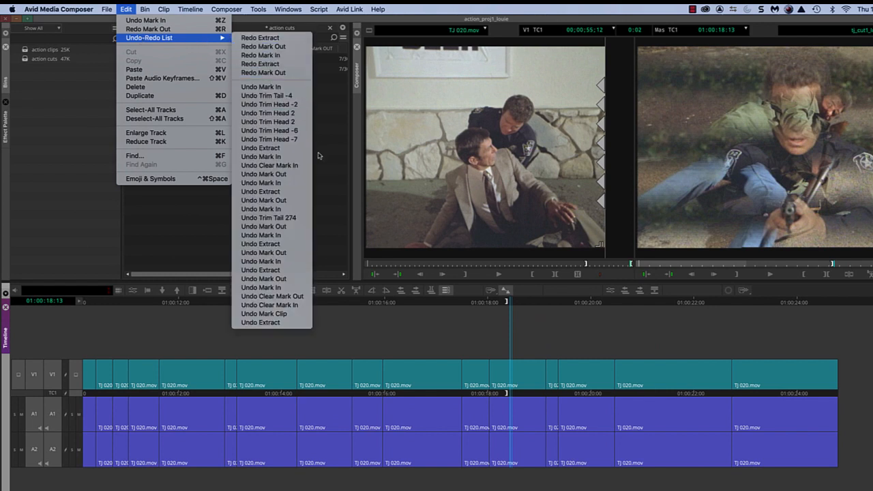
mouse_move(261, 322)
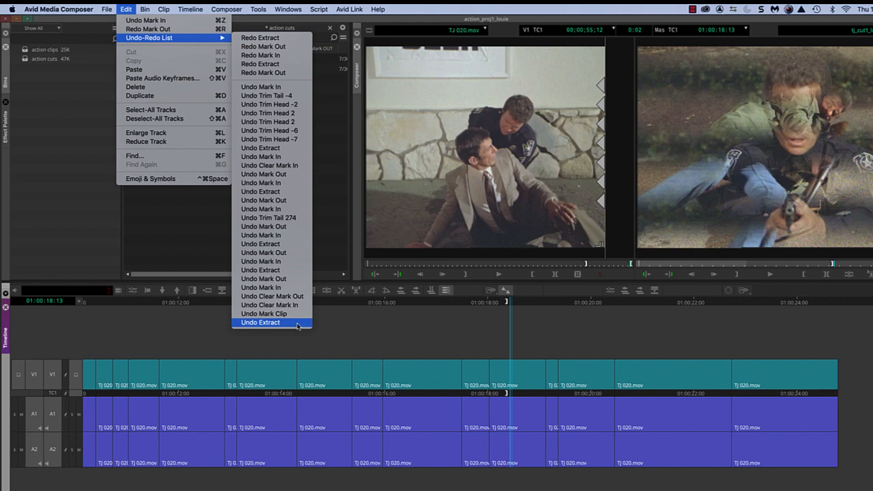
mouse_move(280, 342)
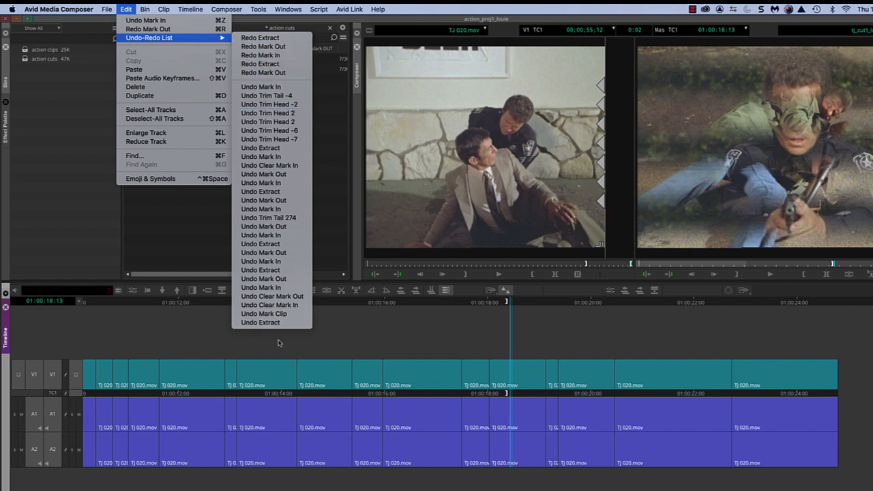
- Redo the extract from the Undo/Redo List, then reopen the edit history
click(142, 9)
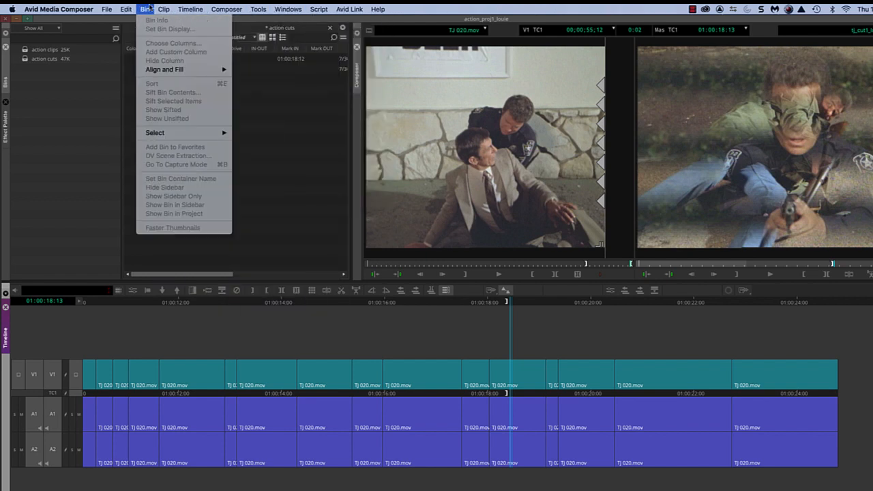
click(128, 8)
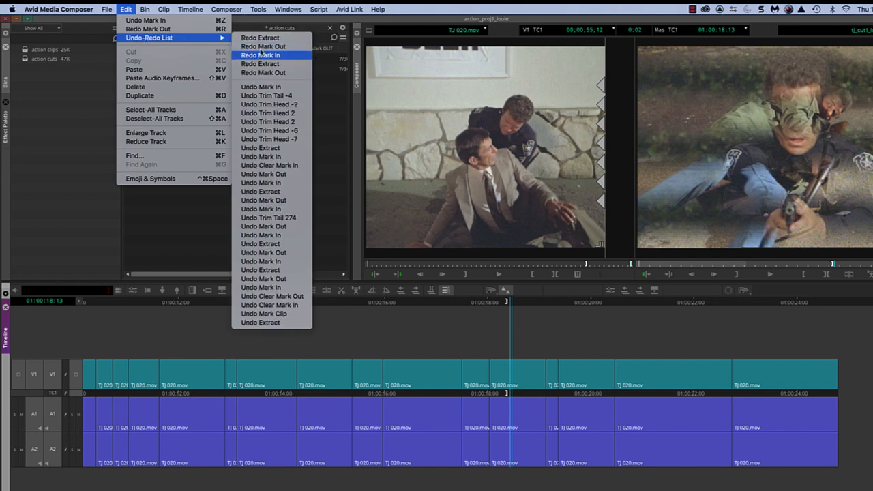
mouse_move(270, 64)
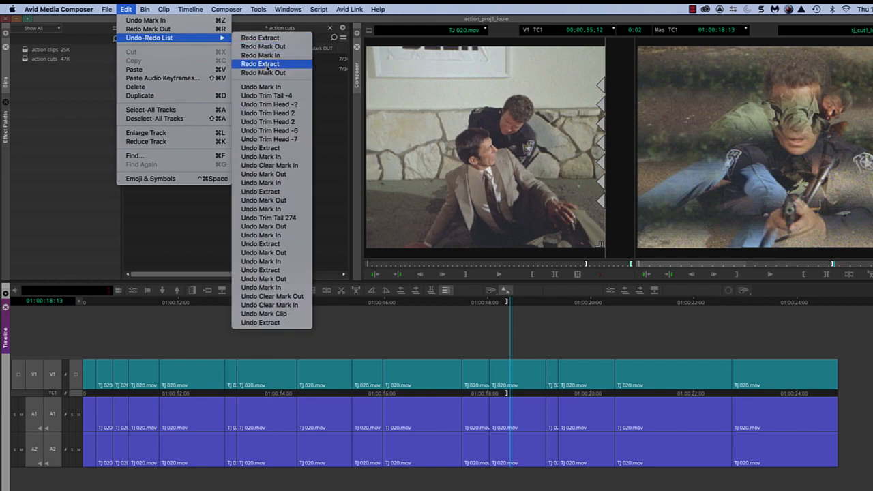
mouse_move(267, 112)
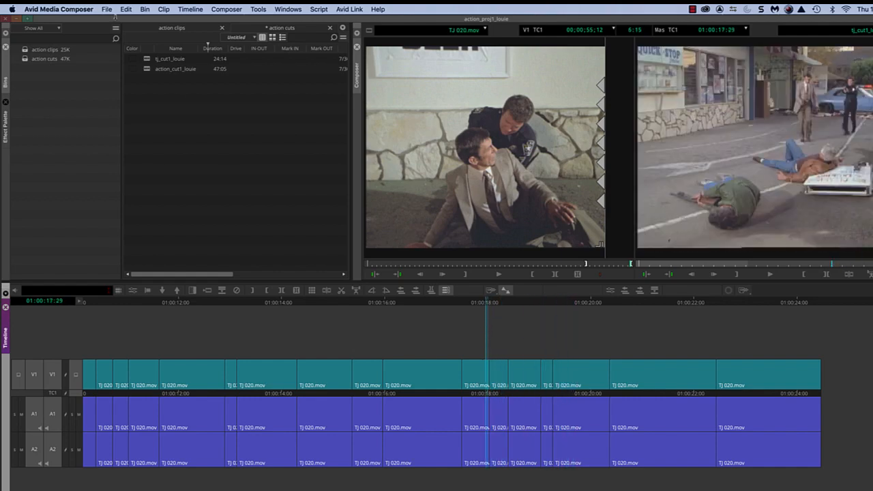
- Check the Edit menu's Undo Extract entry, glancing at the Timeline menu in between
click(125, 8)
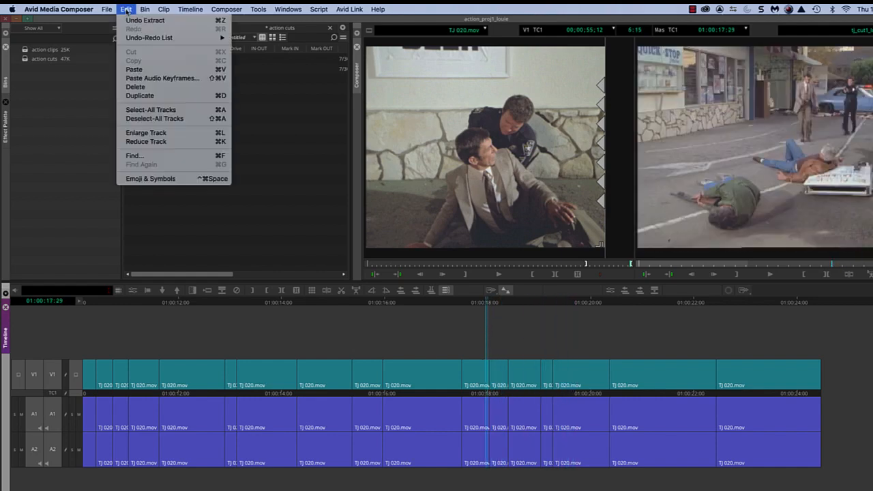
click(190, 8)
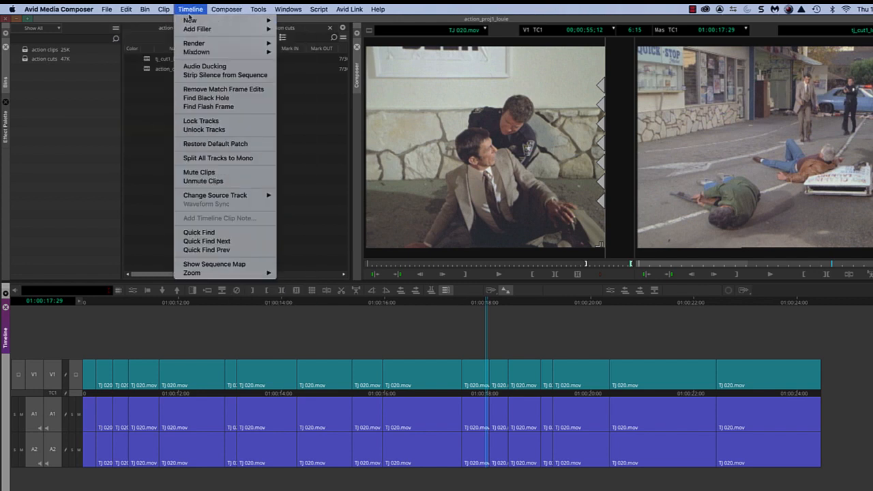
click(125, 8)
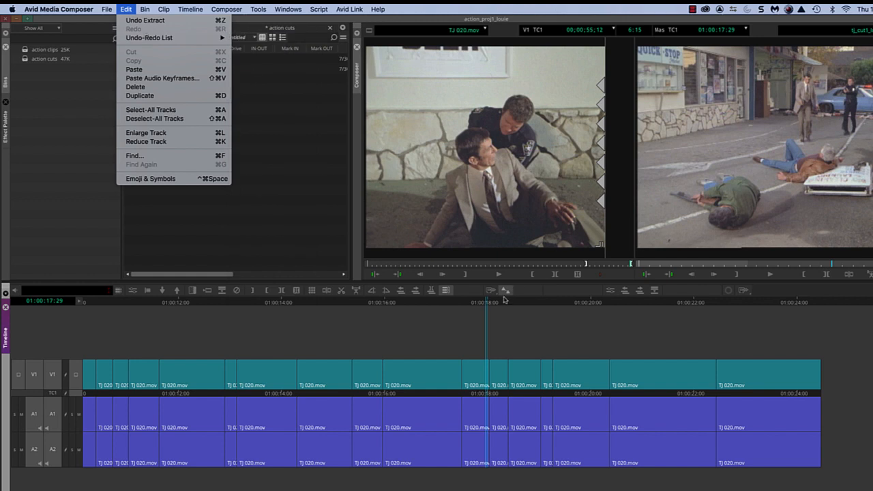
mouse_move(144, 21)
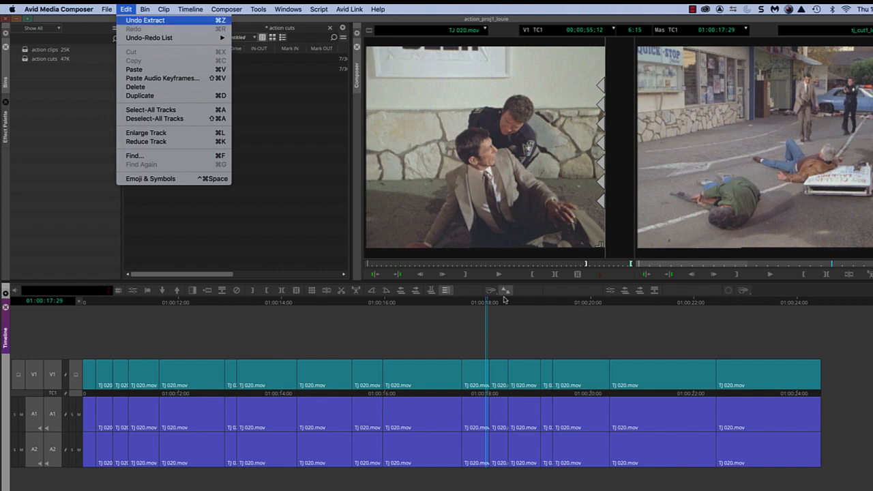